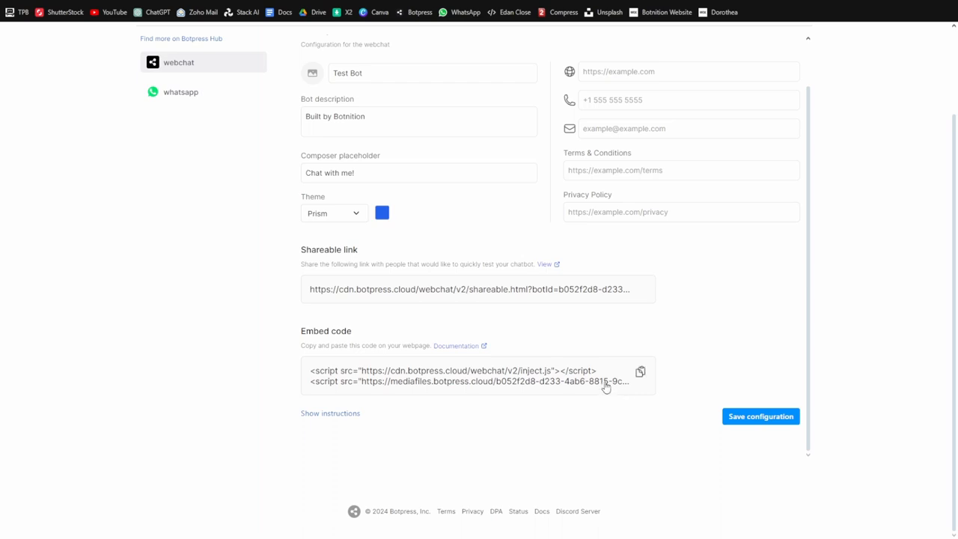
# Copy the Botpress webchat embed code from the integration settings
pyautogui.click(639, 371)
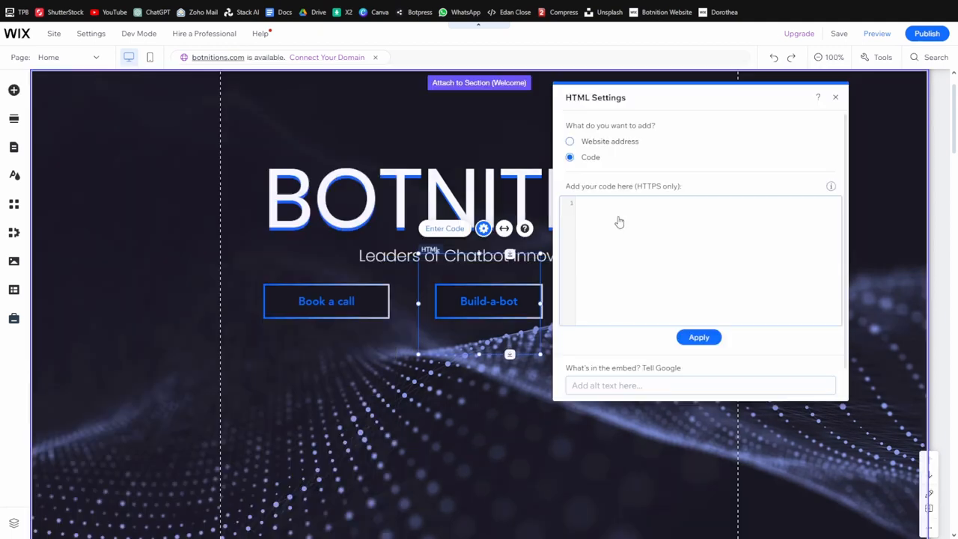
# Paste the Botpress inject.js script tag into the Wix HTML embed code box
pyautogui.write('<script src="https://cdn.botpress.cloud/webchat/v2/inject.js"></script>')
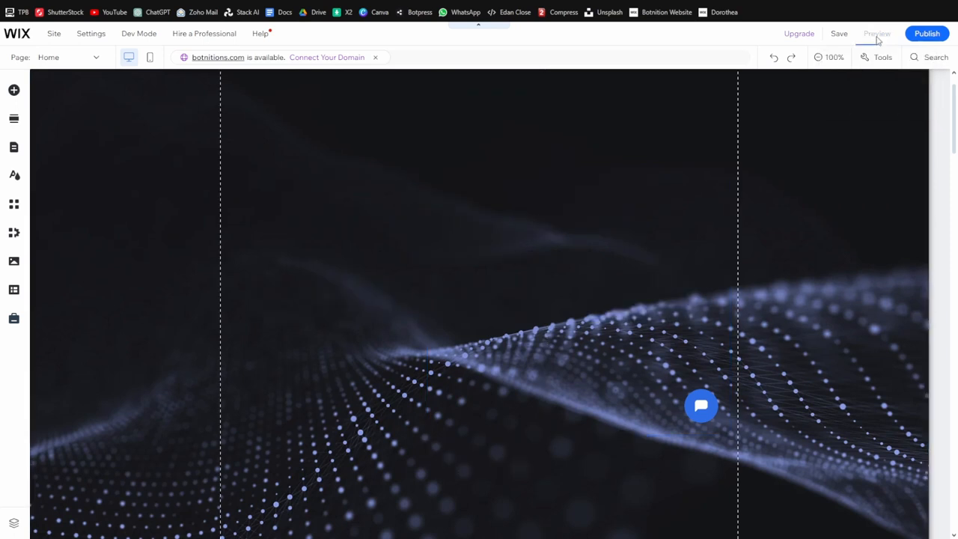
# Preview the Wix site, then open and close the Lynca Meats webchat window
pyautogui.click(876, 33)
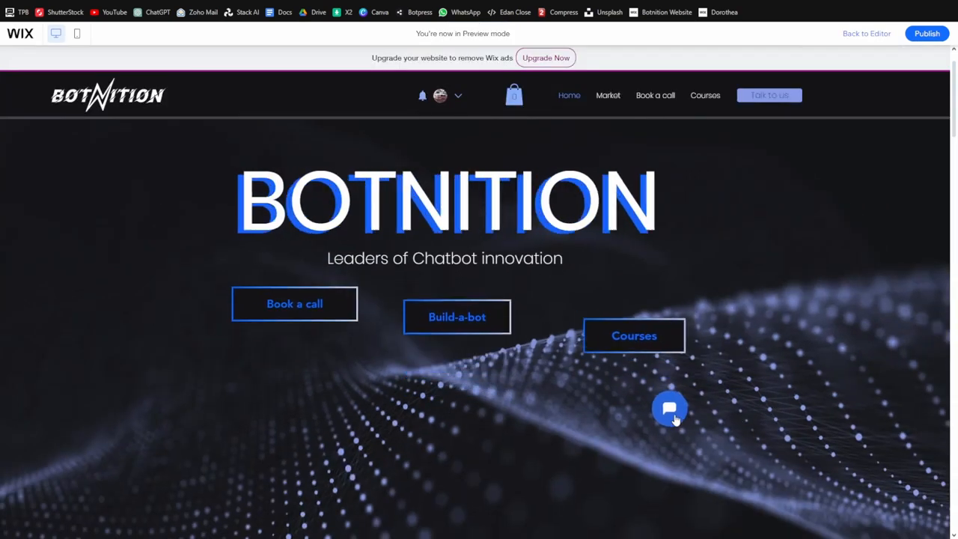
pyautogui.click(669, 408)
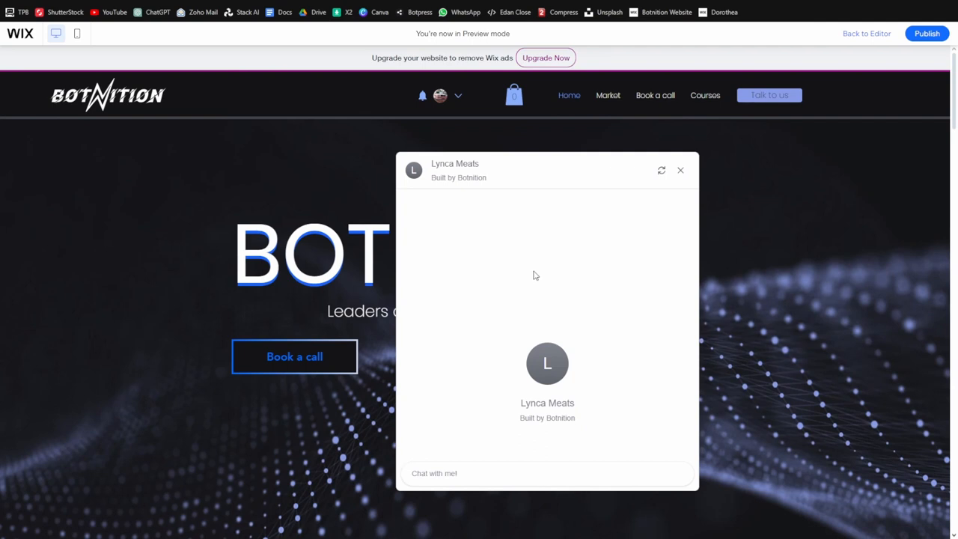
pyautogui.click(680, 170)
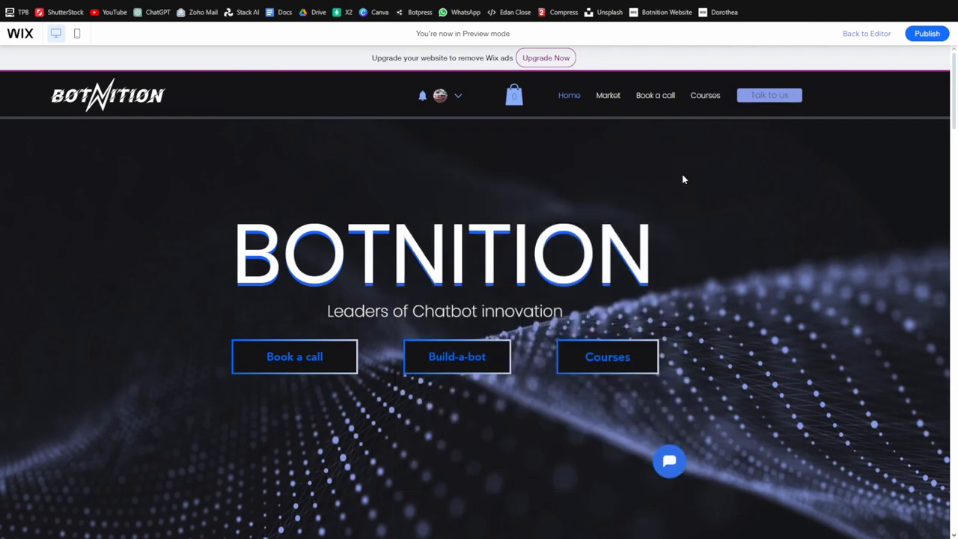
pyautogui.moveTo(781, 286)
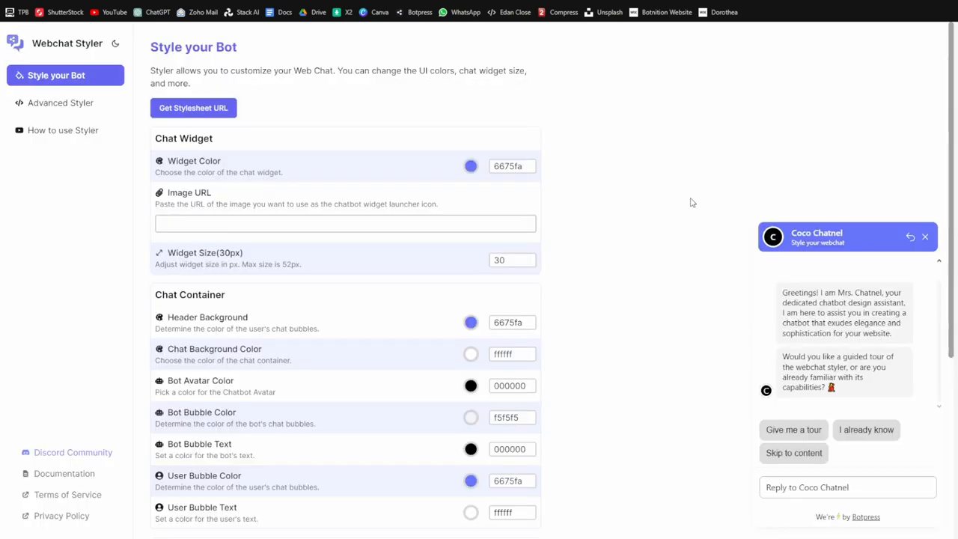
# Close the Coco Chatnel popup and scroll through the widget and container colour settings
pyautogui.click(925, 236)
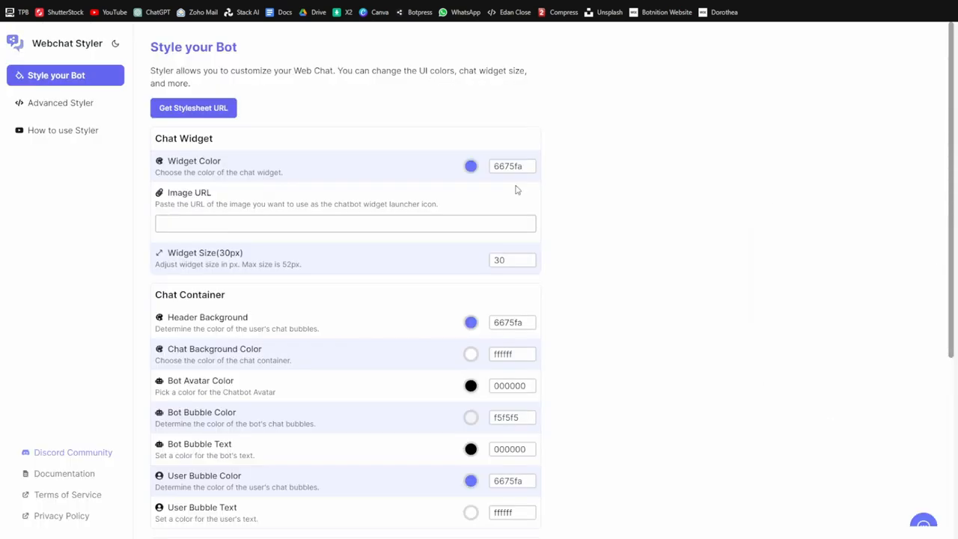
pyautogui.scroll(-3)
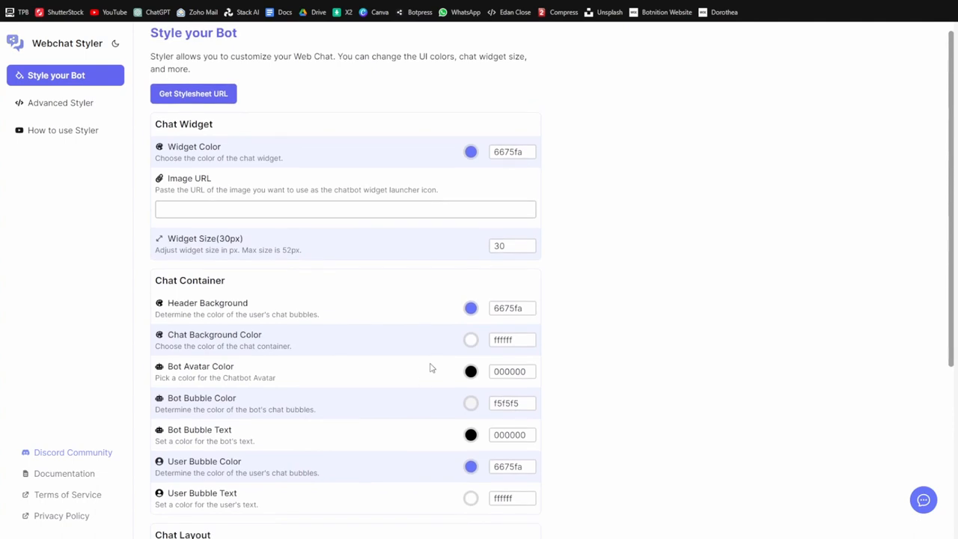
pyautogui.moveTo(869, 123)
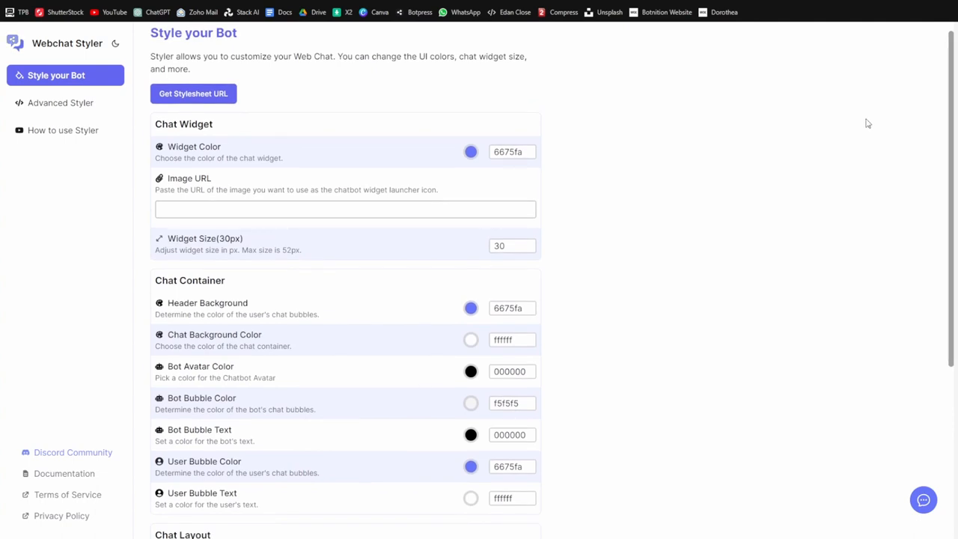
pyautogui.moveTo(524, 175)
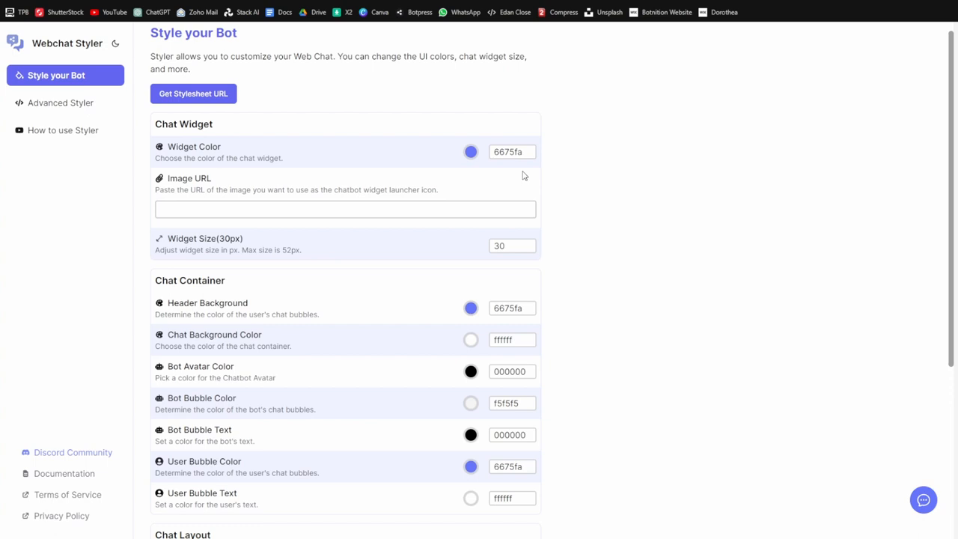
pyautogui.moveTo(62, 130)
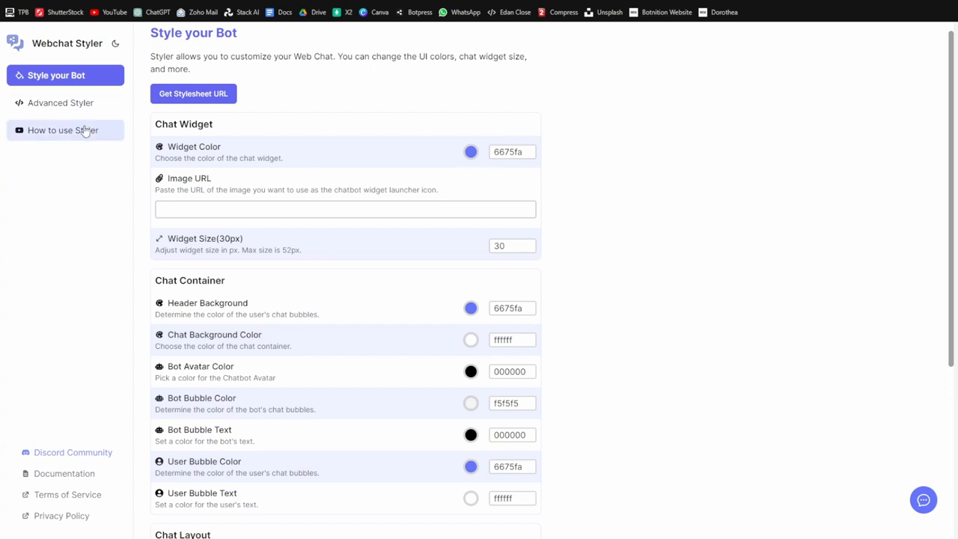
# Read the How to use Styler guide, return to Style your Bot, and get the stylesheet URL
pyautogui.click(63, 129)
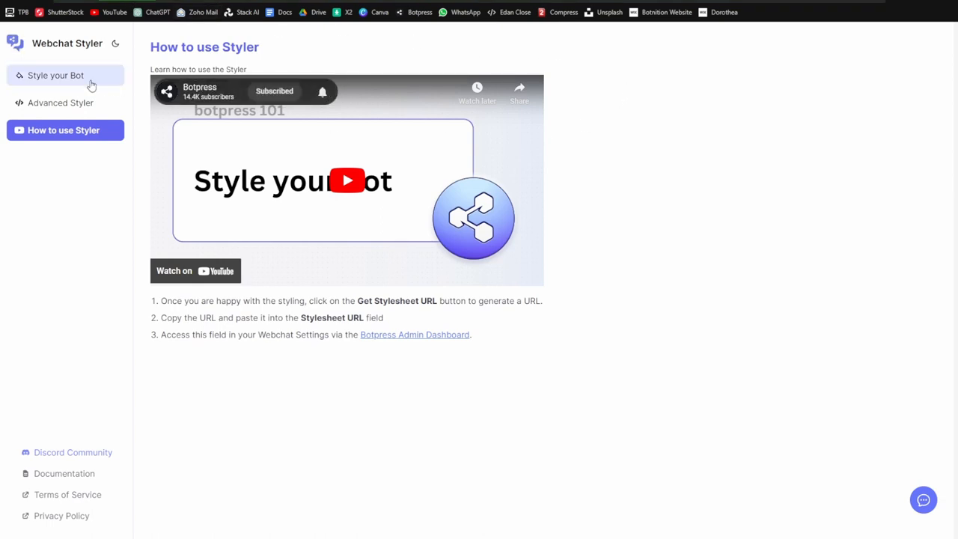
pyautogui.click(55, 74)
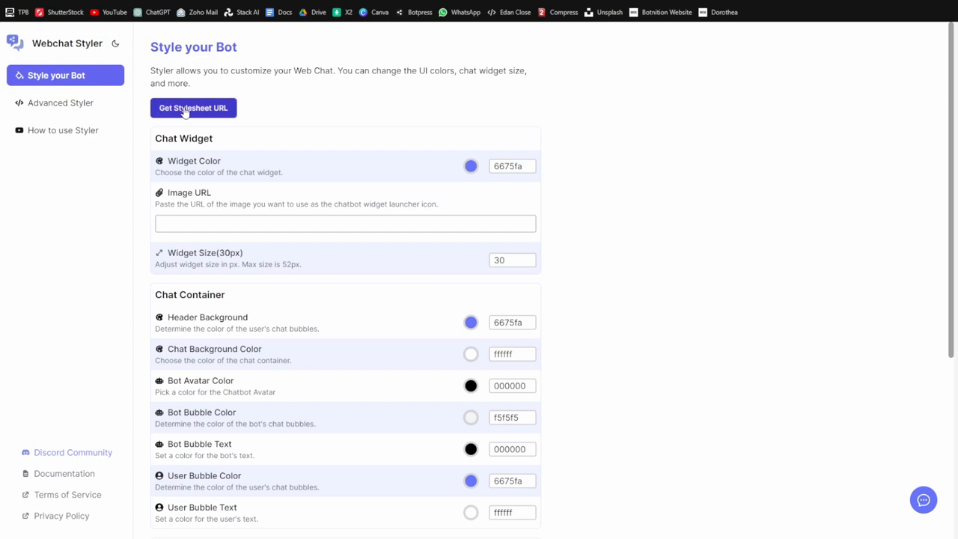
pyautogui.click(193, 108)
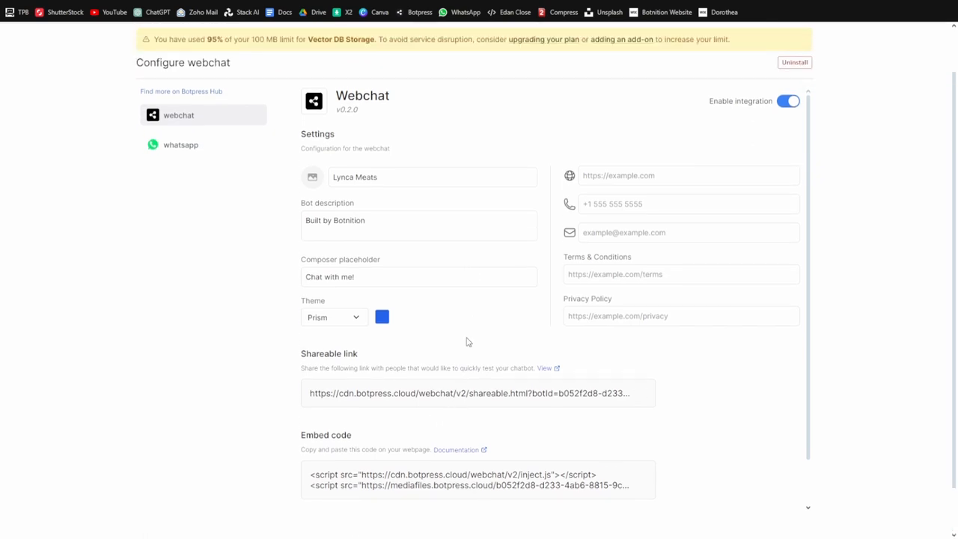
pyautogui.moveTo(437, 306)
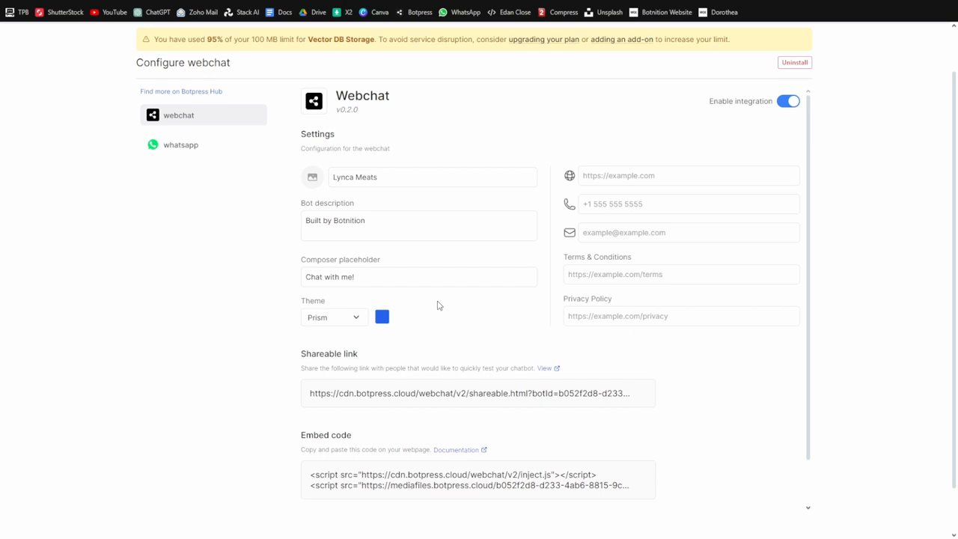
pyautogui.moveTo(876, 141)
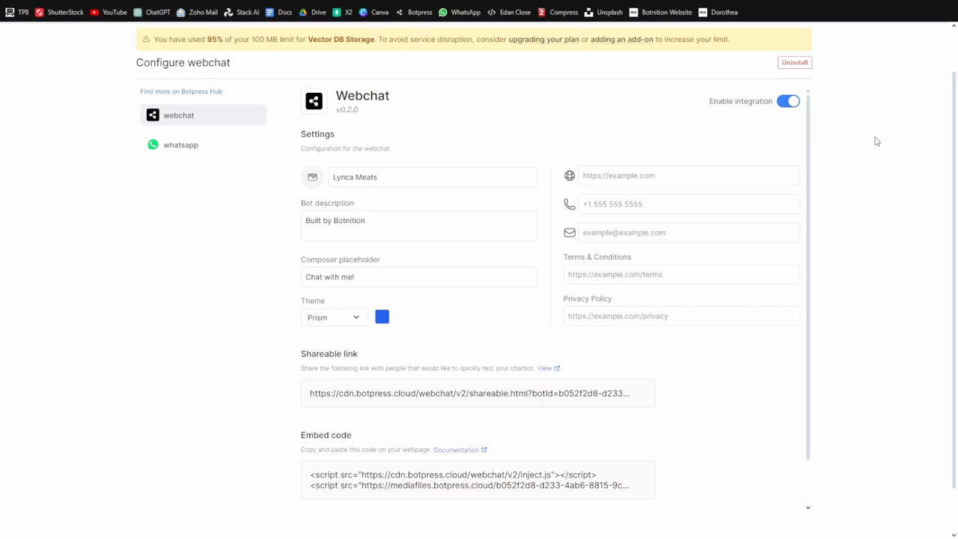